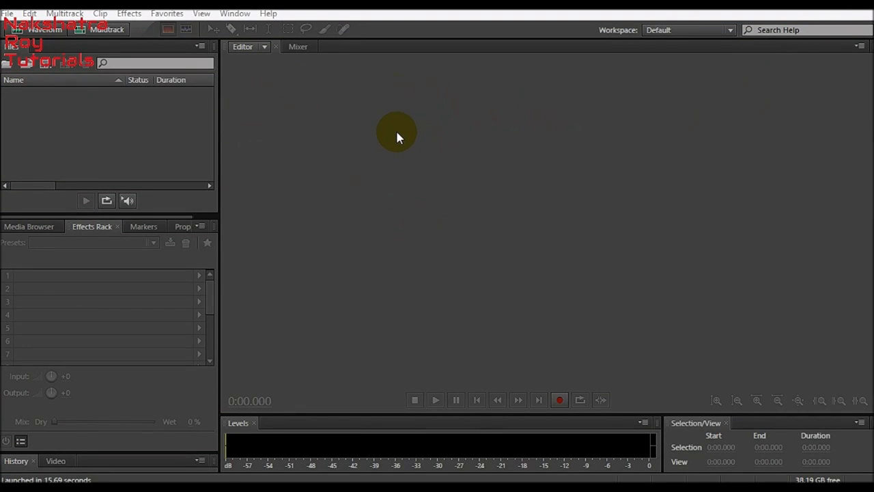
pyautogui.moveTo(410, 130)
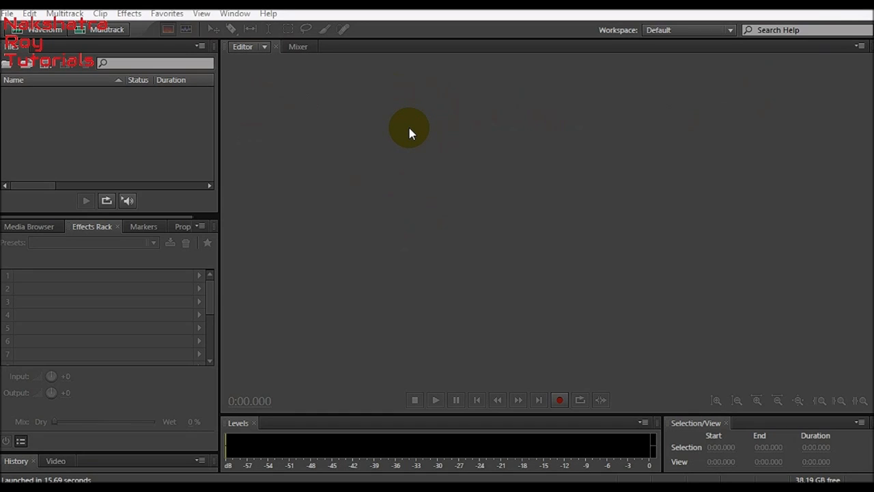
pyautogui.moveTo(413, 115)
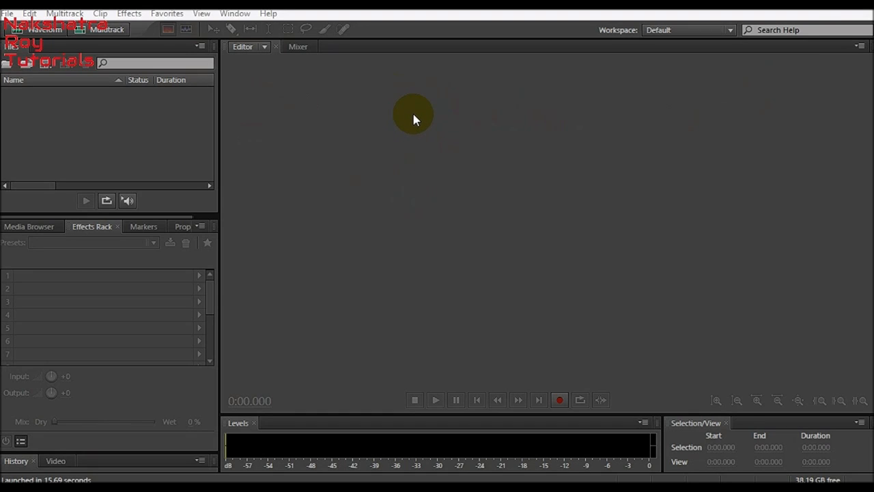
pyautogui.moveTo(339, 211)
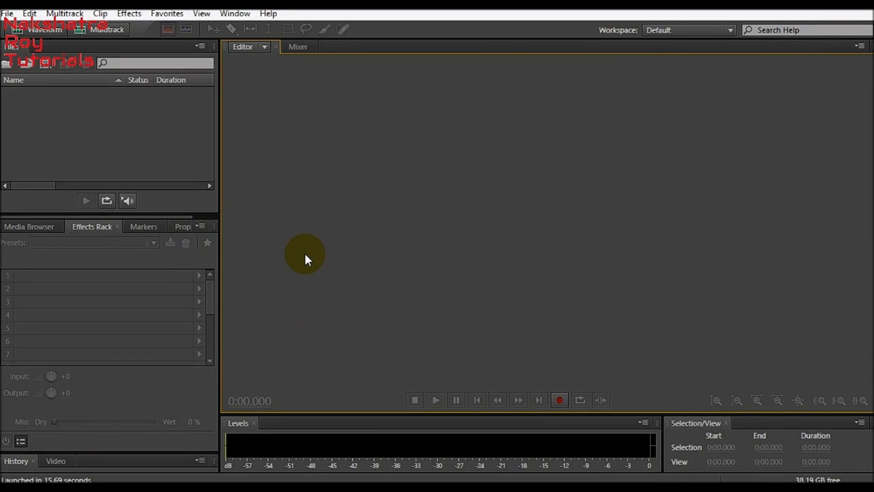
pyautogui.moveTo(336, 224)
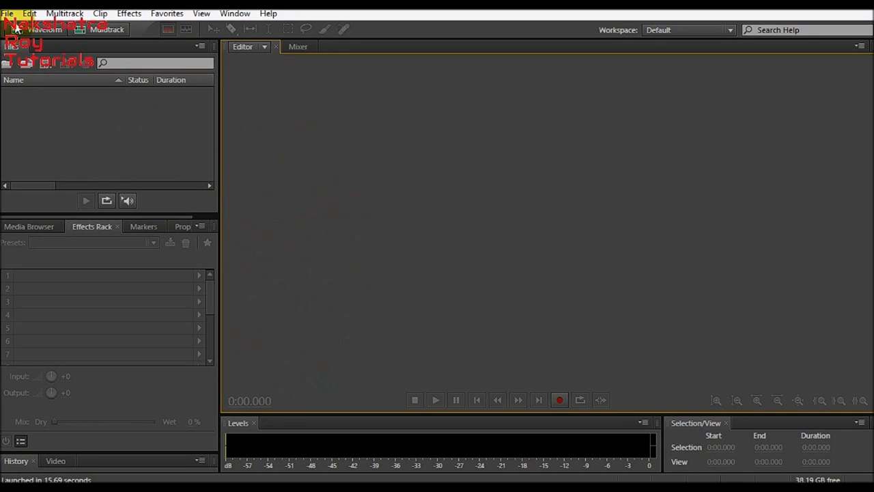
# Step: Open the New Audio File dialog for Untitled 1 (44100 Hz, stereo, 32-bit)
pyautogui.click(7, 13)
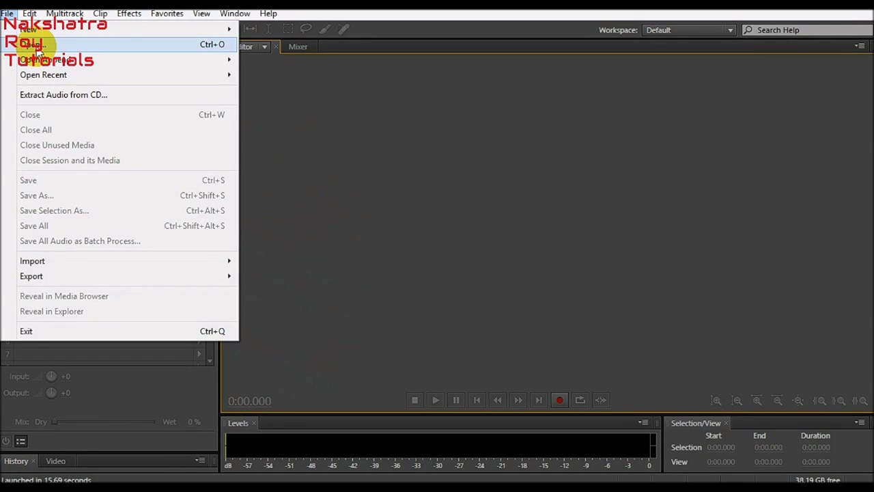
pyautogui.click(29, 43)
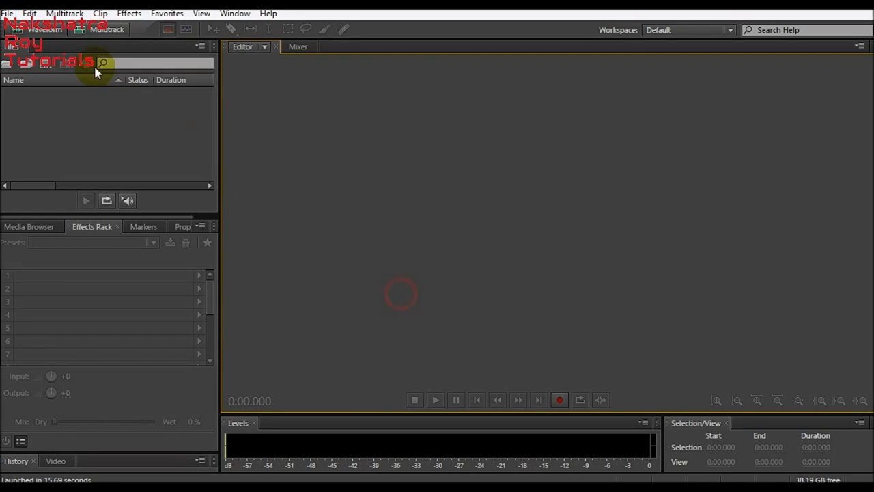
pyautogui.click(7, 13)
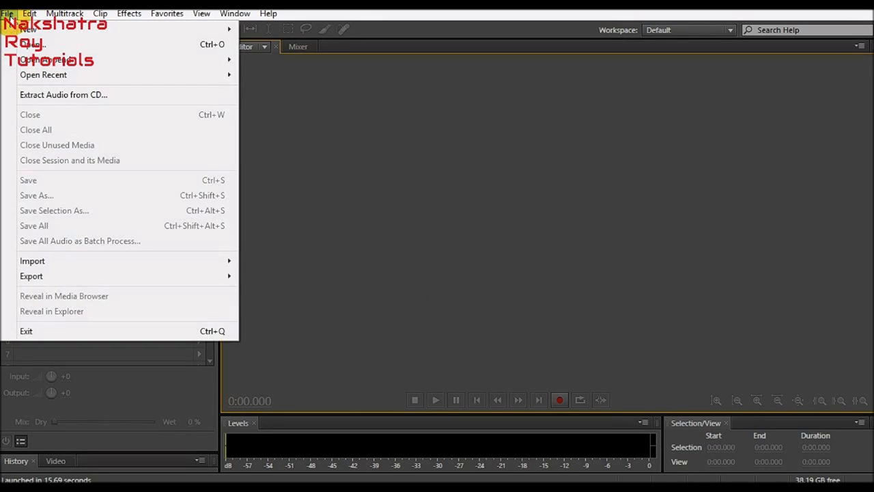
pyautogui.click(201, 13)
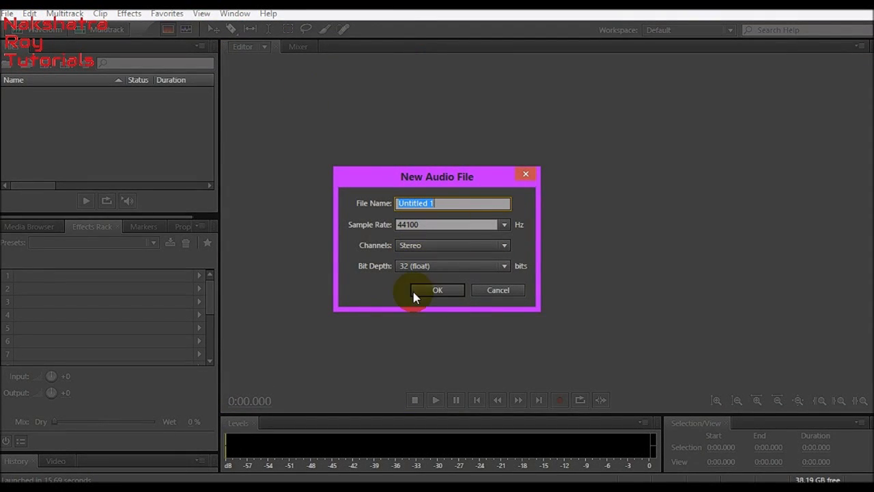
# Step: Create Untitled 1 and record a roughly 6.7-second spoken voice clip
pyautogui.click(437, 290)
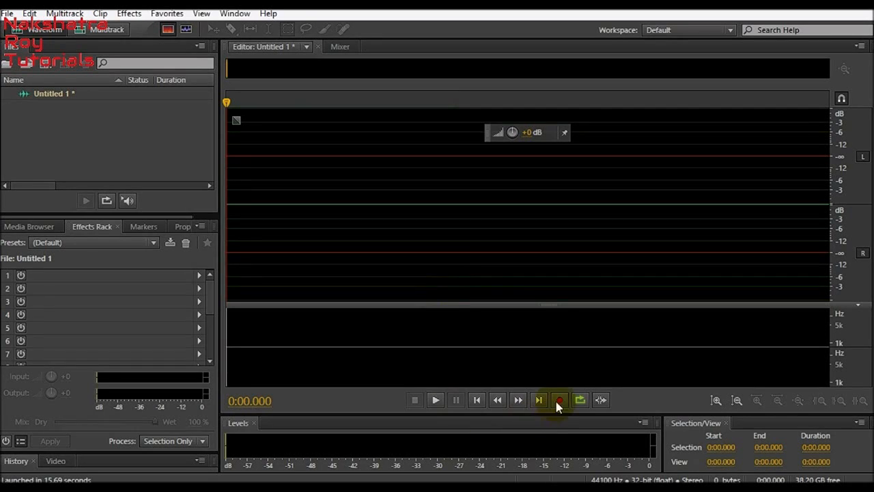
pyautogui.moveTo(559, 399)
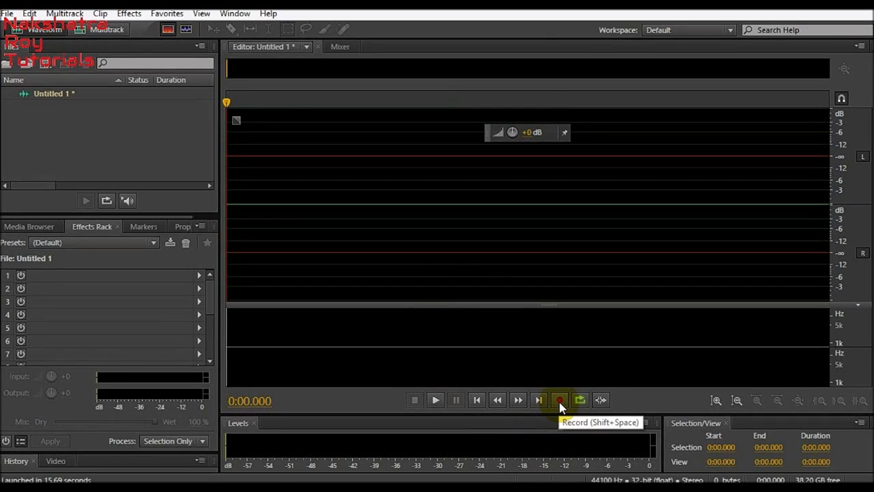
pyautogui.click(559, 399)
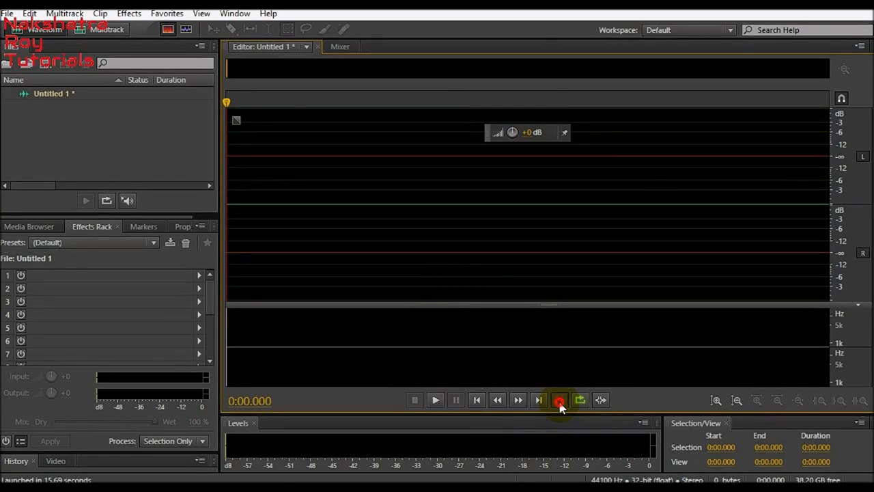
pyautogui.click(559, 399)
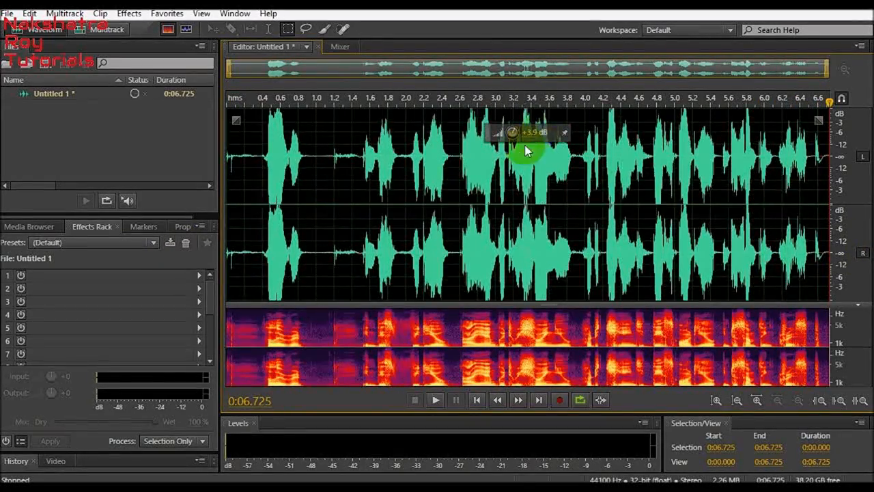
pyautogui.click(435, 399)
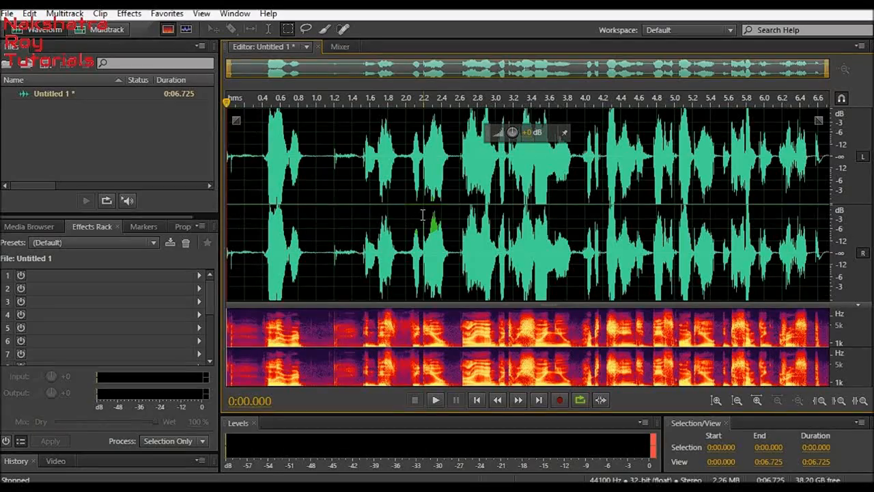
pyautogui.click(435, 400)
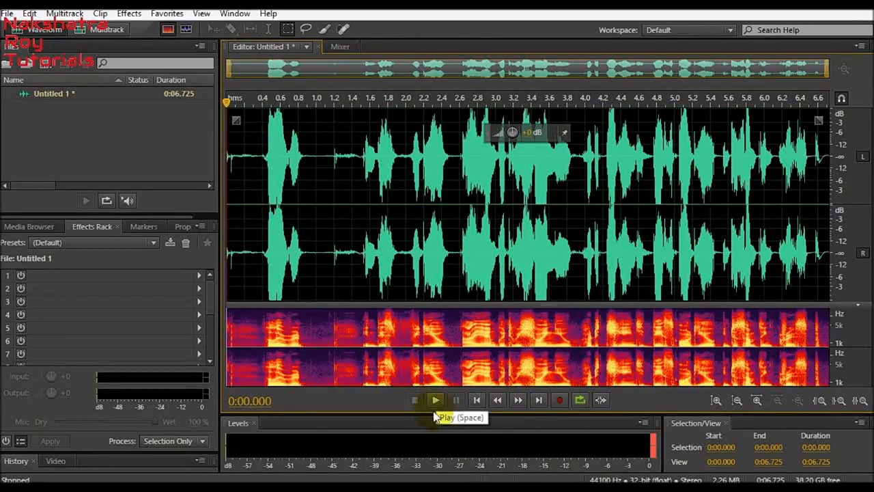
pyautogui.click(435, 400)
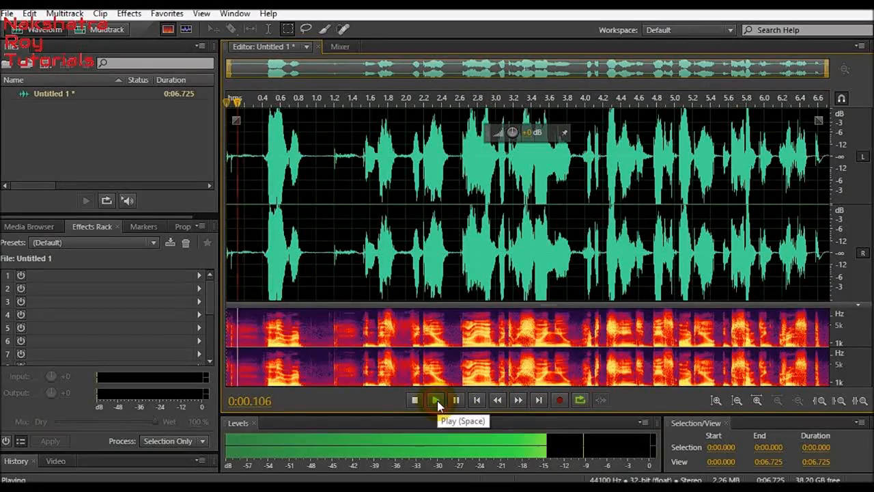
pyautogui.click(436, 399)
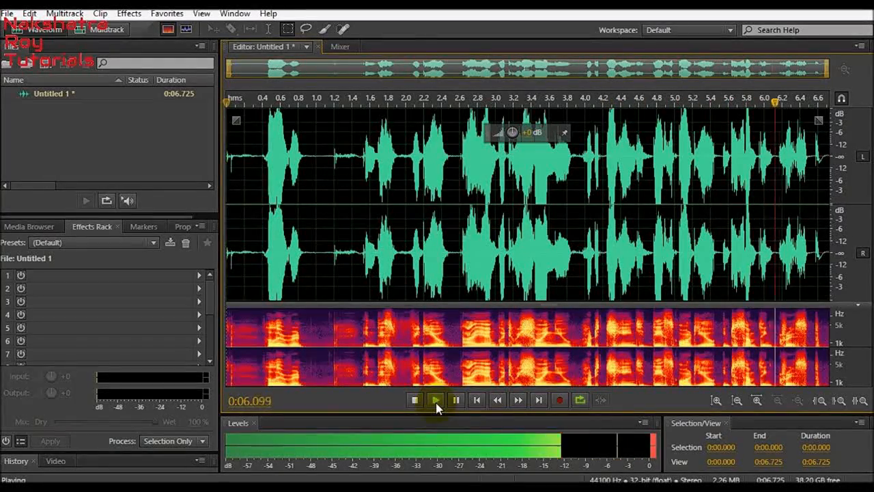
pyautogui.click(415, 399)
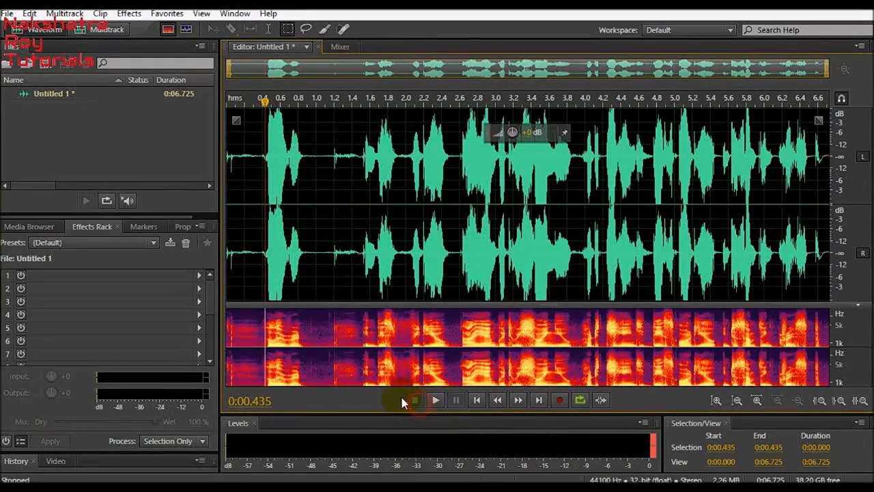
pyautogui.click(416, 399)
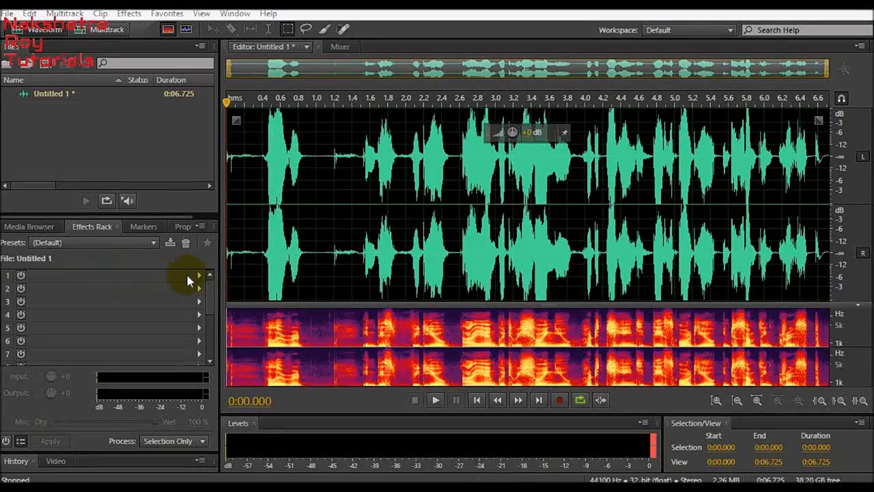
# Step: Open the effect list for Effects Rack slot 1 to pick Hard Limiter
pyautogui.click(199, 274)
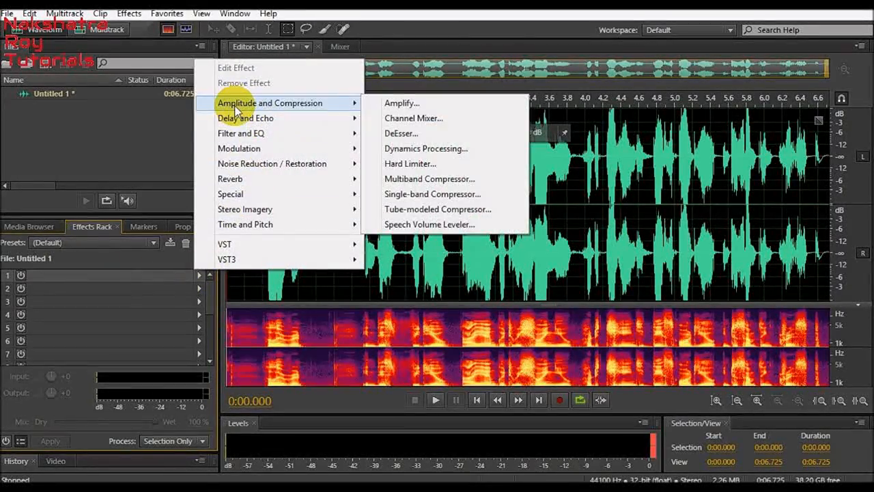
pyautogui.moveTo(409, 164)
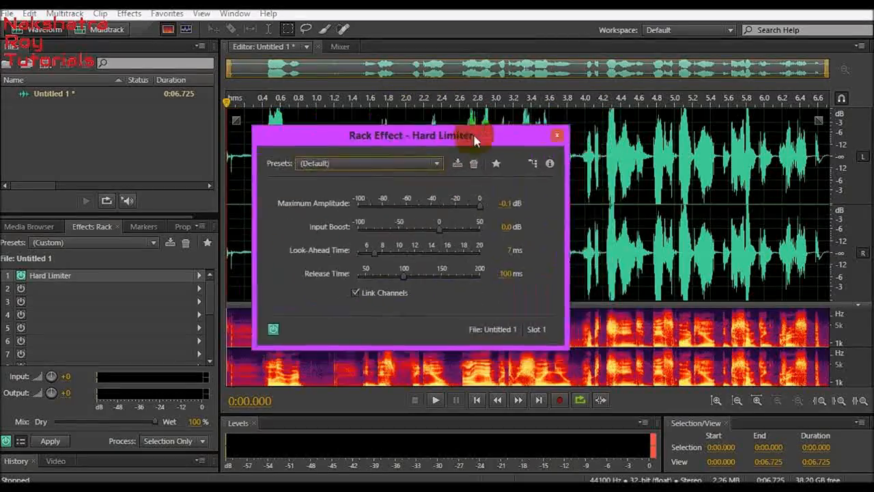
# Step: Apply the 'Limit to -.1dB' preset, using -2.0 dB maximum amplitude and 6 dB input boost
pyautogui.moveTo(410, 135); pyautogui.dragTo(449, 149)
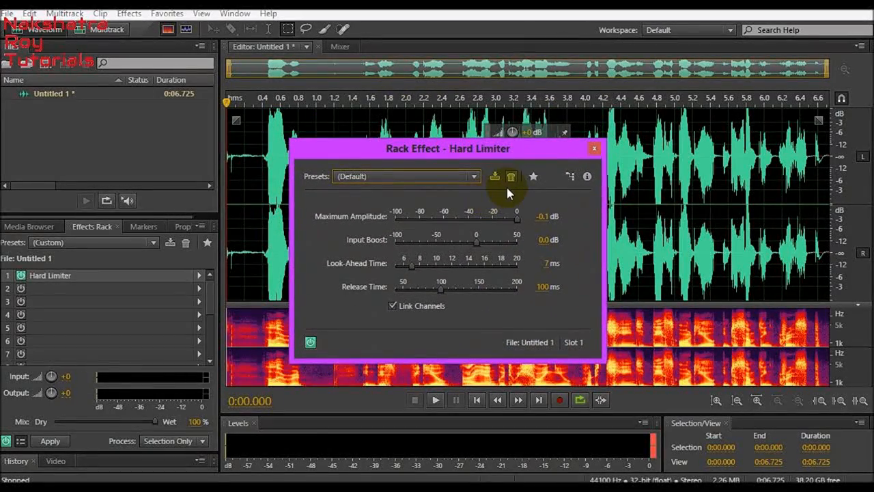
pyautogui.moveTo(458, 184)
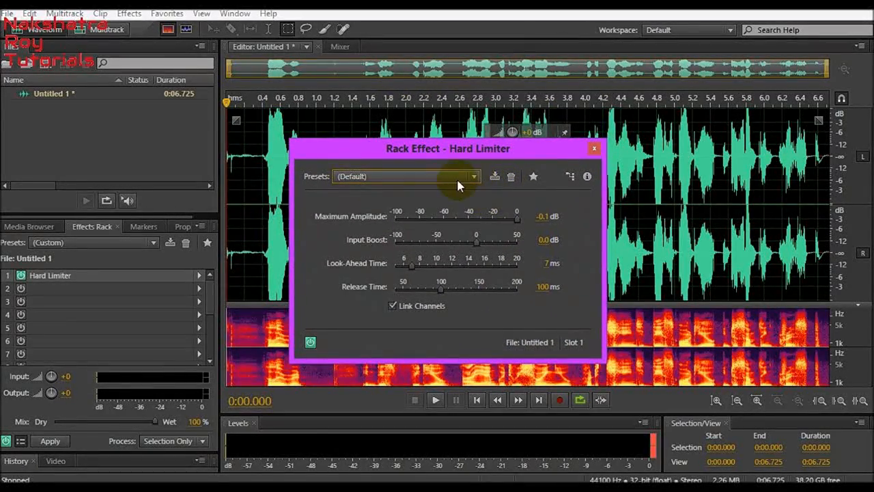
pyautogui.click(404, 176)
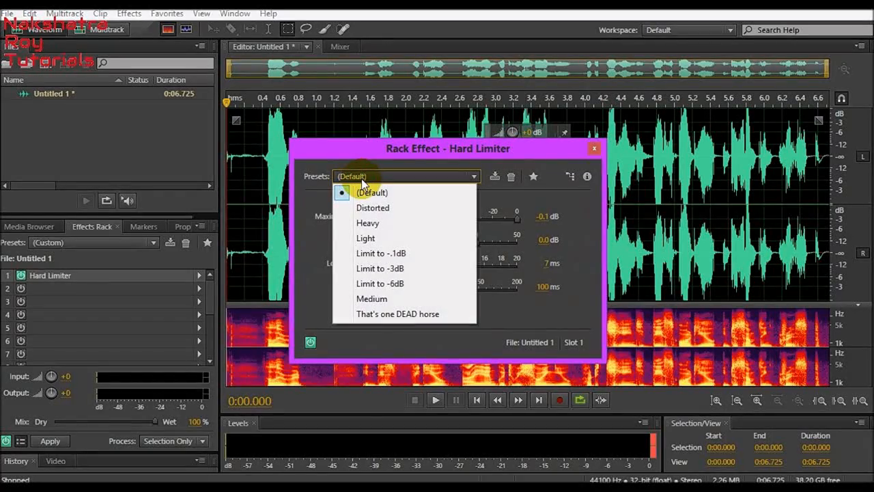
pyautogui.moveTo(380, 253)
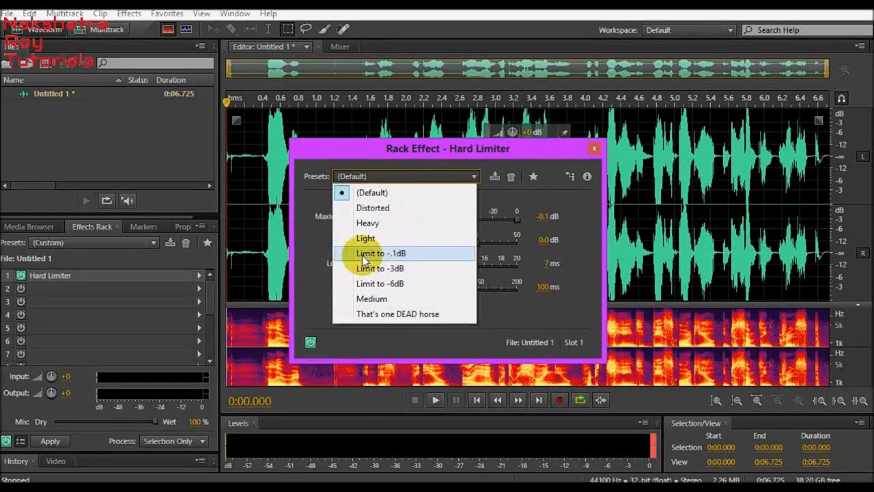
pyautogui.click(381, 253)
pyautogui.write('-2')
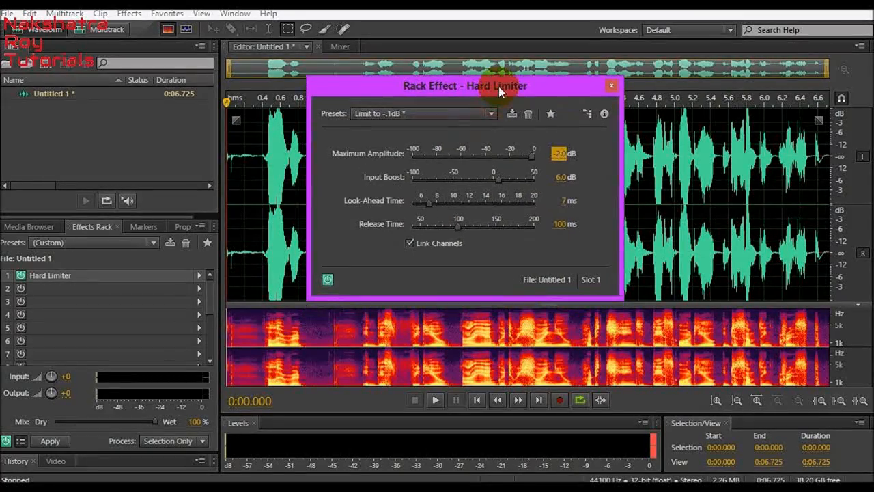
pyautogui.click(611, 85)
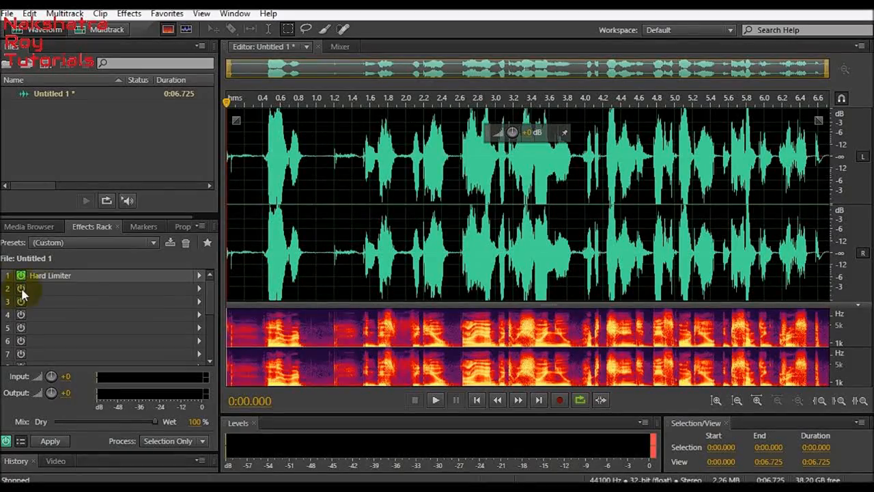
# Step: Add a Parametric Equalizer to slot 2 with the Loudness Maximizer preset
pyautogui.click(21, 288)
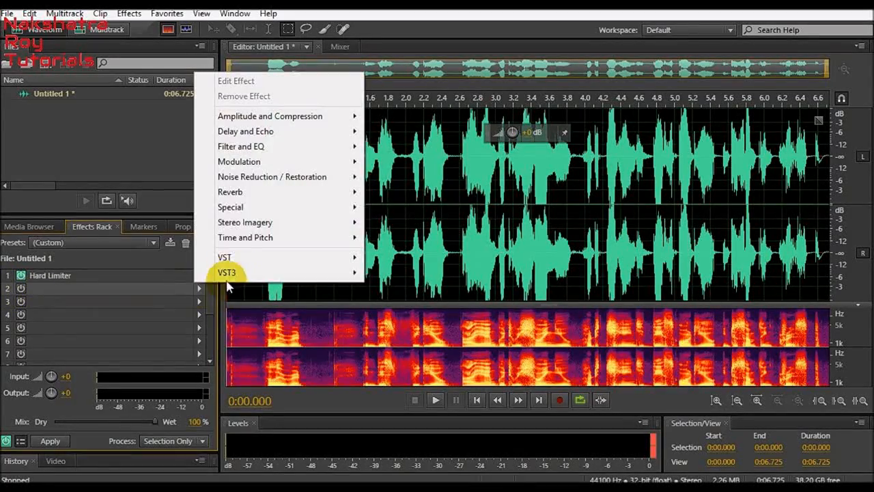
pyautogui.moveTo(241, 146)
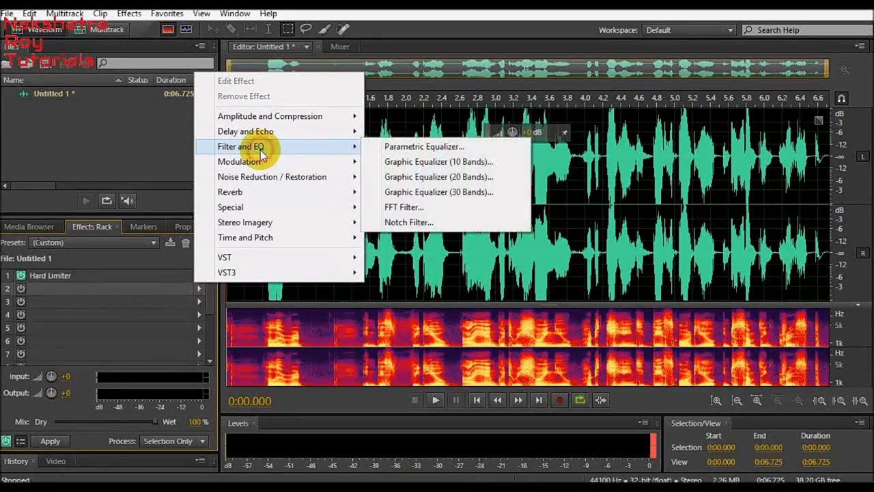
pyautogui.moveTo(467, 146)
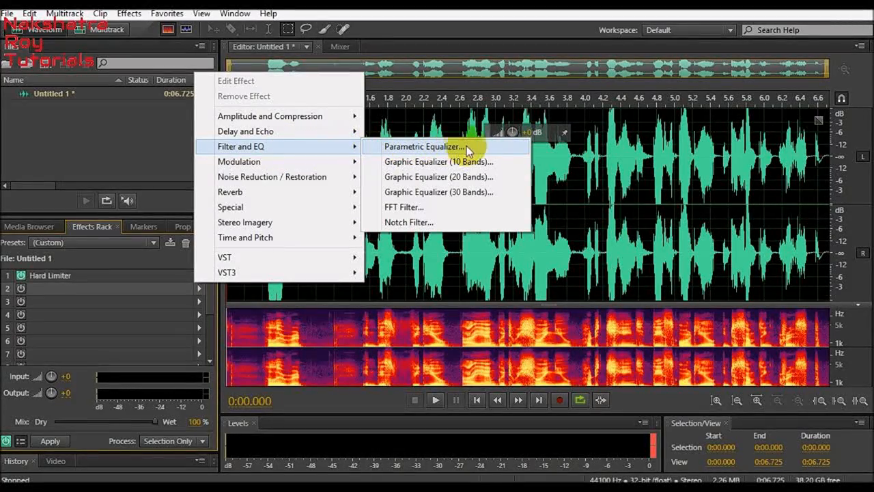
pyautogui.click(423, 146)
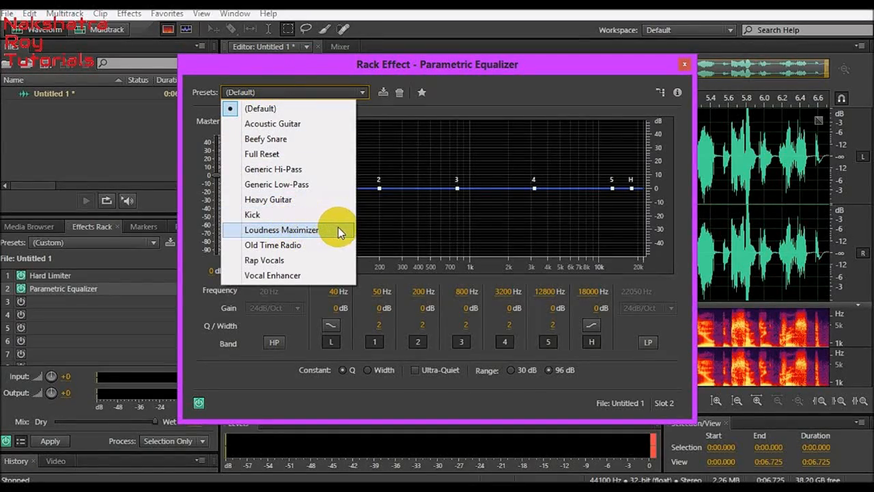
pyautogui.click(282, 229)
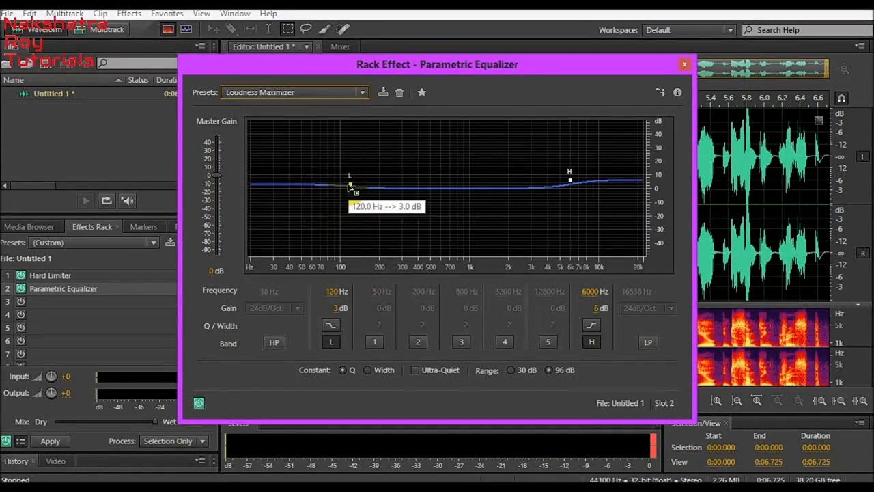
# Step: Raise the equalizer's low band node to about 10 dB
pyautogui.moveTo(350, 186); pyautogui.dragTo(353, 188)
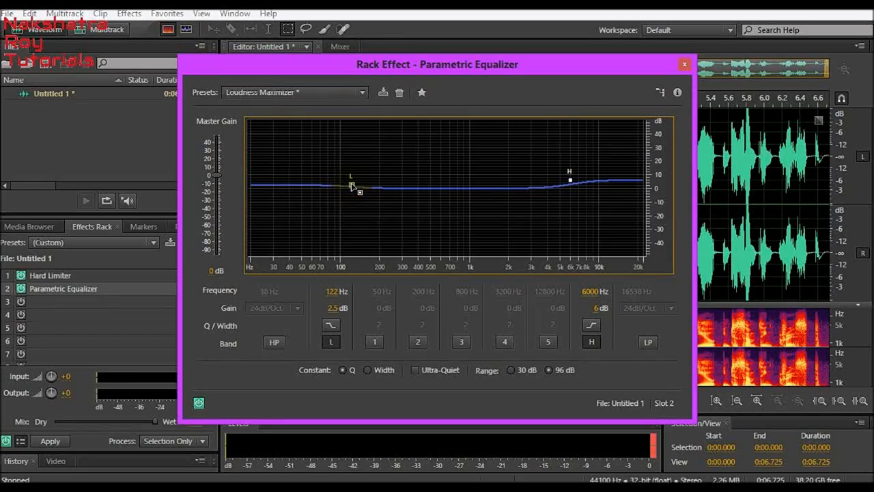
pyautogui.moveTo(352, 185); pyautogui.dragTo(351, 171)
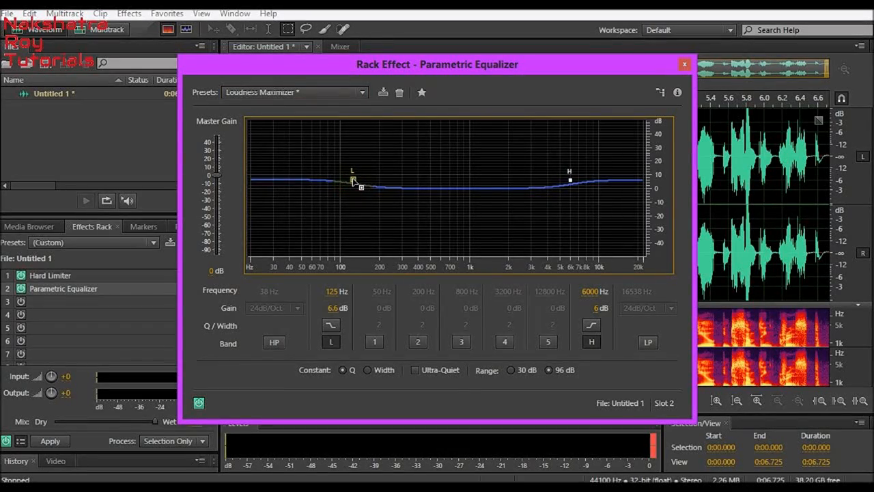
pyautogui.moveTo(353, 183); pyautogui.dragTo(353, 175)
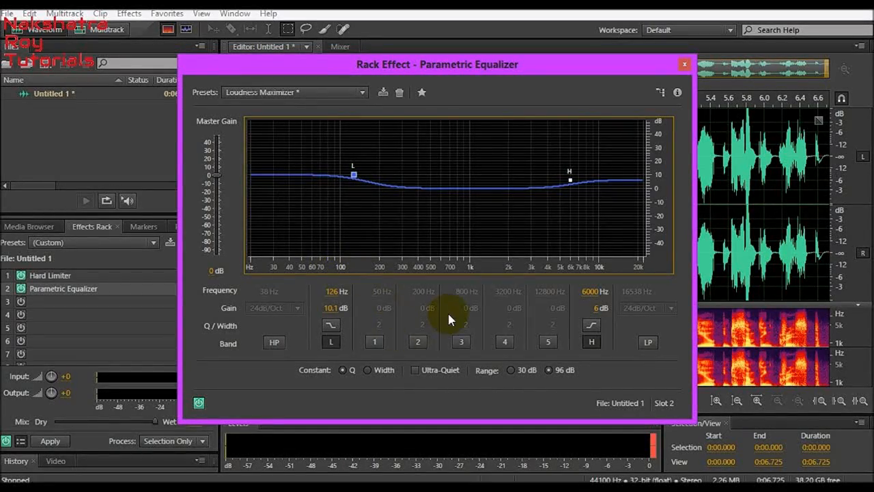
pyautogui.click(684, 64)
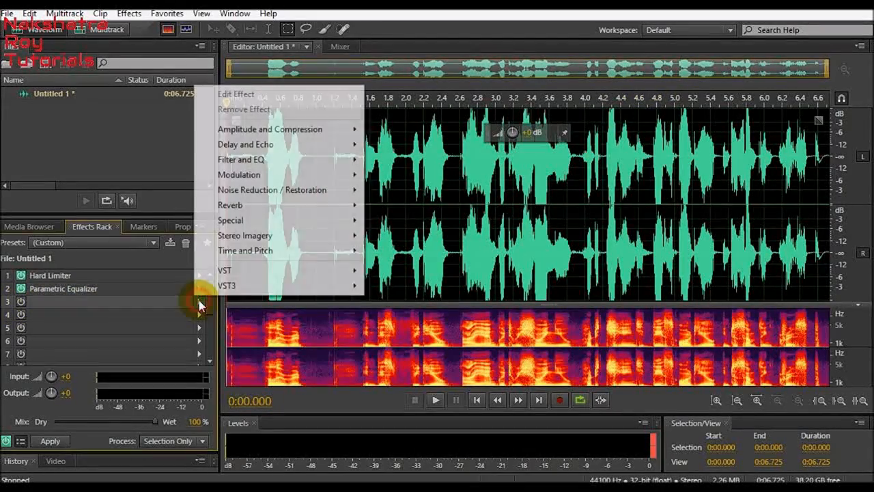
pyautogui.moveTo(249, 159)
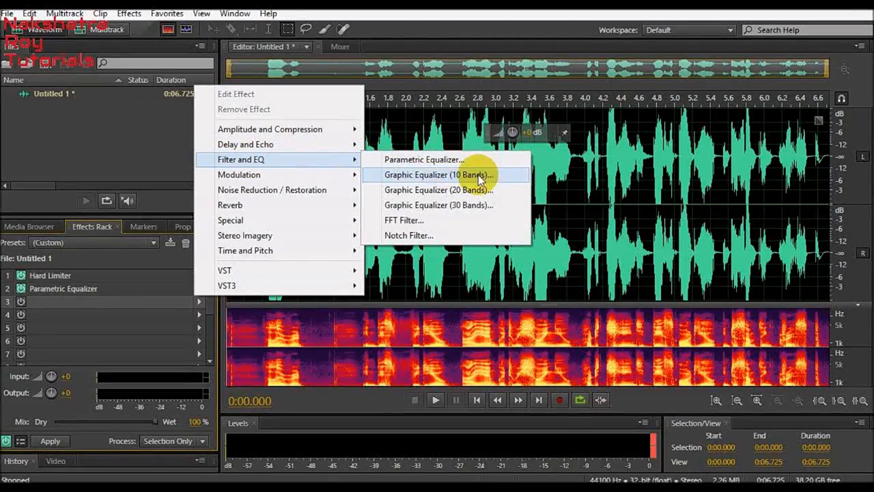
pyautogui.moveTo(519, 196)
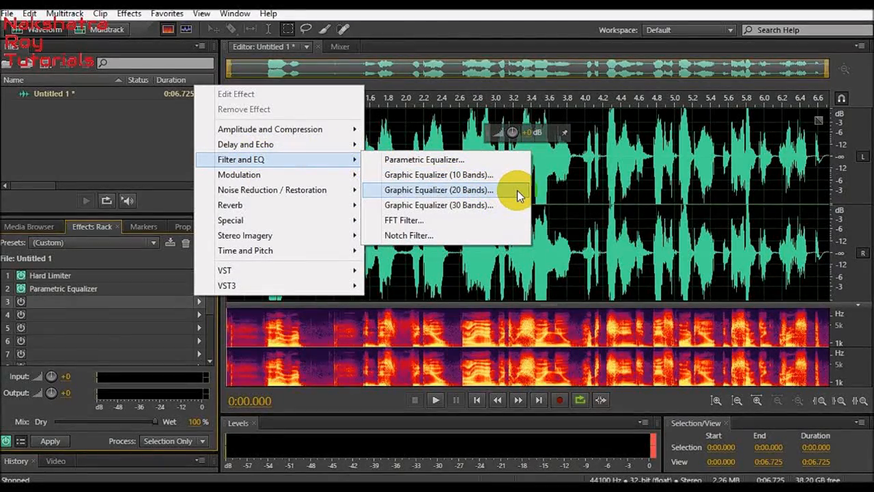
# Step: Choose Graphic Equalizer (20 Bands) for Effects Rack slot 3
pyautogui.click(439, 190)
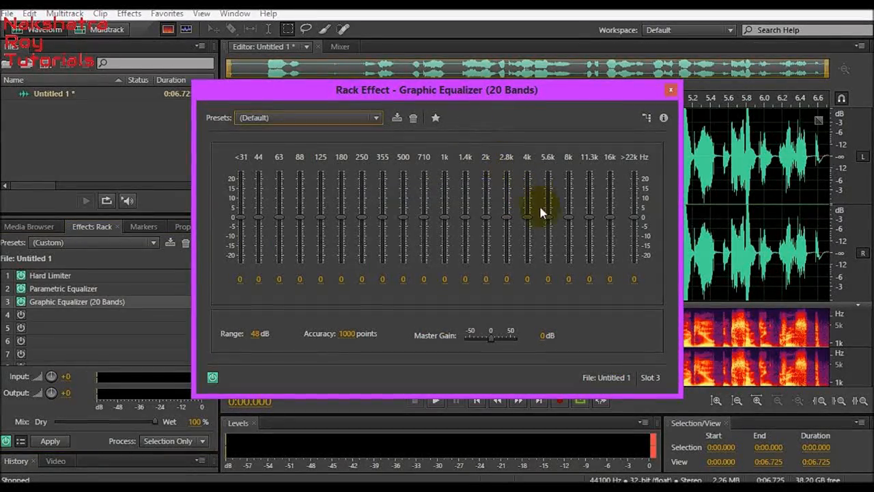
pyautogui.moveTo(546, 222)
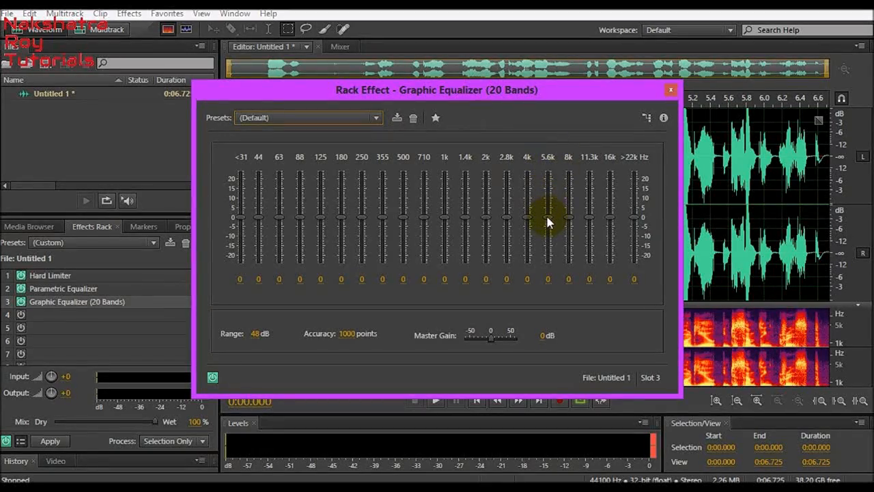
# Step: Boost the 5.6k, 4k and 2.8k bands to 7.6, 5.8 and 4.3 dB
pyautogui.moveTo(548, 222); pyautogui.dragTo(548, 205)
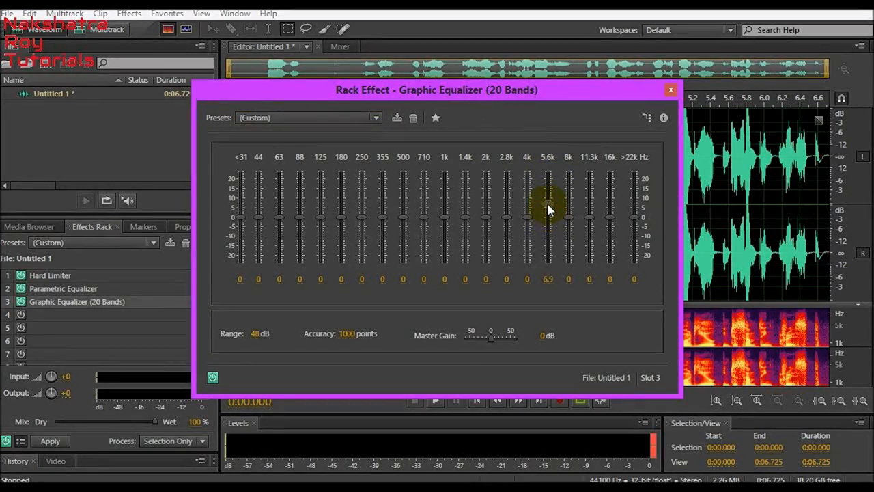
pyautogui.moveTo(548, 212); pyautogui.dragTo(548, 205)
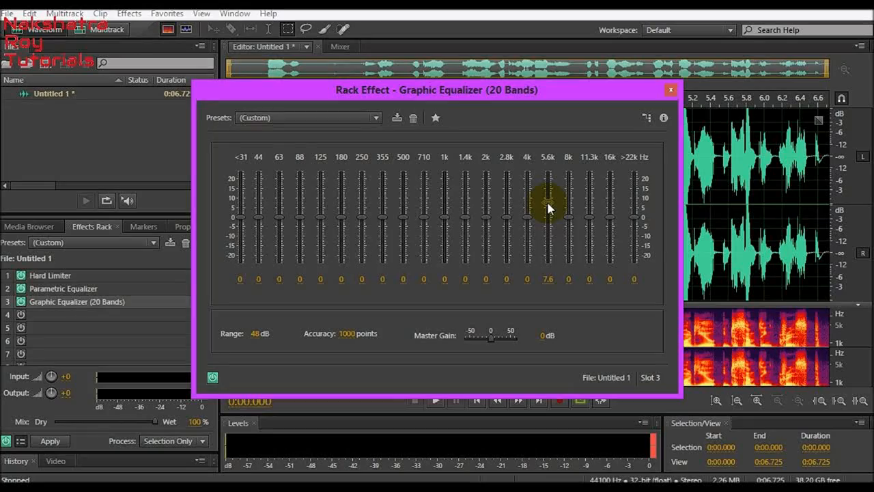
pyautogui.moveTo(533, 219)
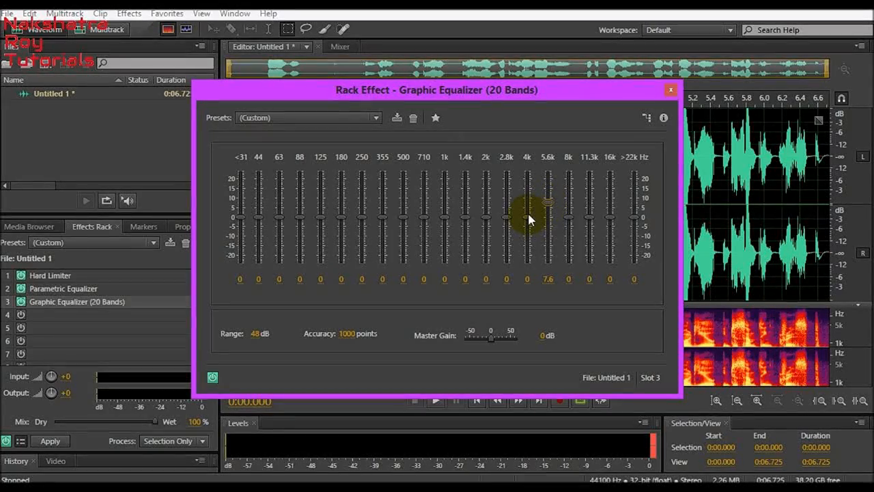
pyautogui.moveTo(527, 218); pyautogui.dragTo(528, 205)
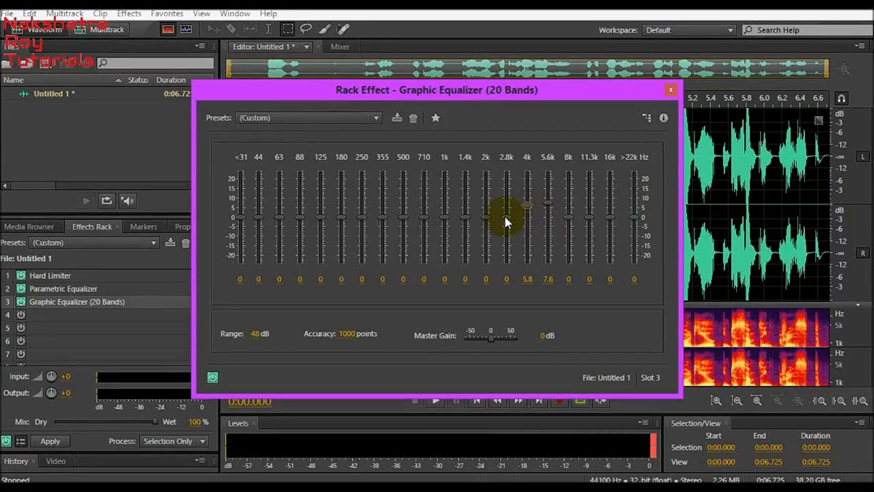
pyautogui.moveTo(506, 209); pyautogui.dragTo(506, 205)
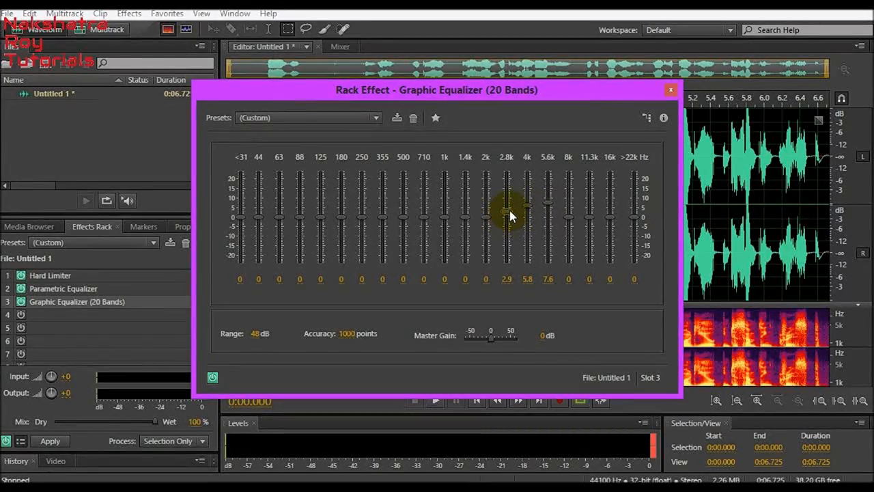
pyautogui.moveTo(506, 212); pyautogui.dragTo(506, 205)
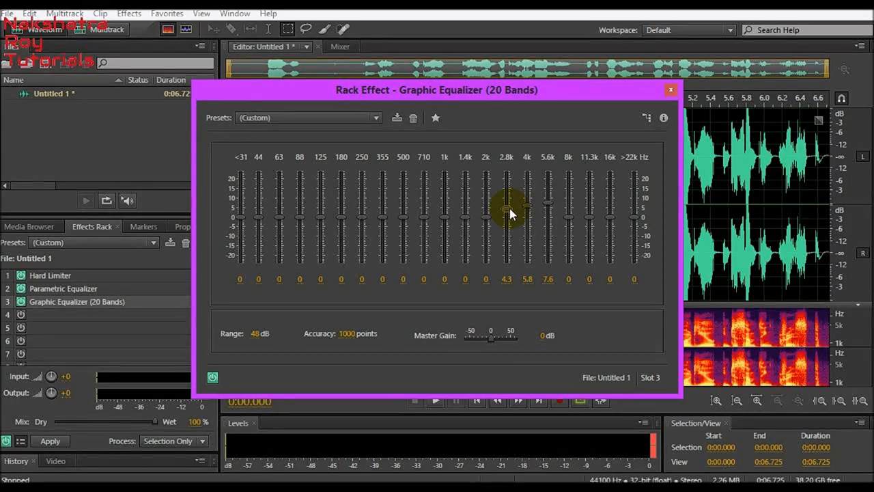
pyautogui.moveTo(553, 249)
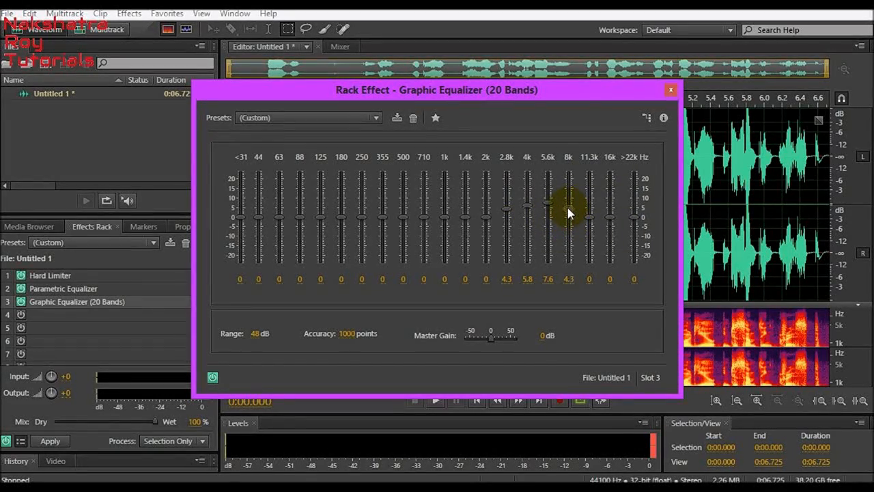
# Step: Taper the 8k to 22k bands down: 6.1, 4.3, 2.2, 0.4 dB
pyautogui.moveTo(568, 208); pyautogui.dragTo(568, 205)
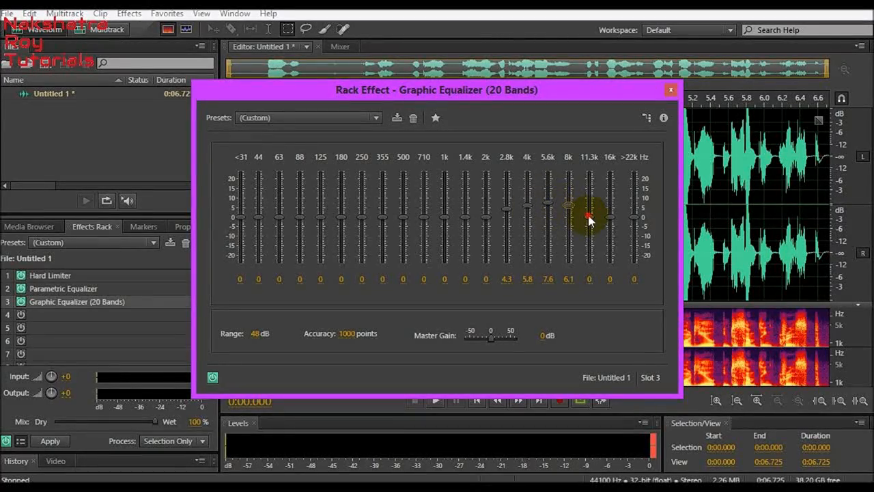
pyautogui.moveTo(589, 220); pyautogui.dragTo(588, 212)
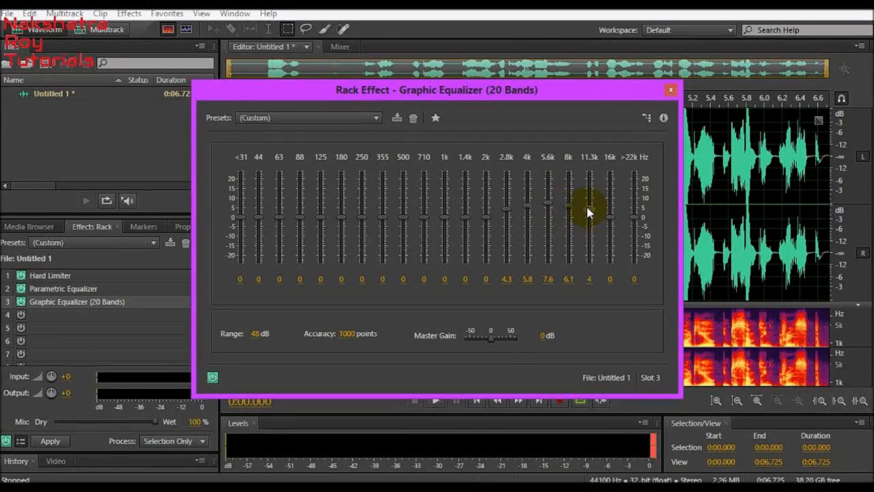
pyautogui.moveTo(589, 208); pyautogui.dragTo(588, 204)
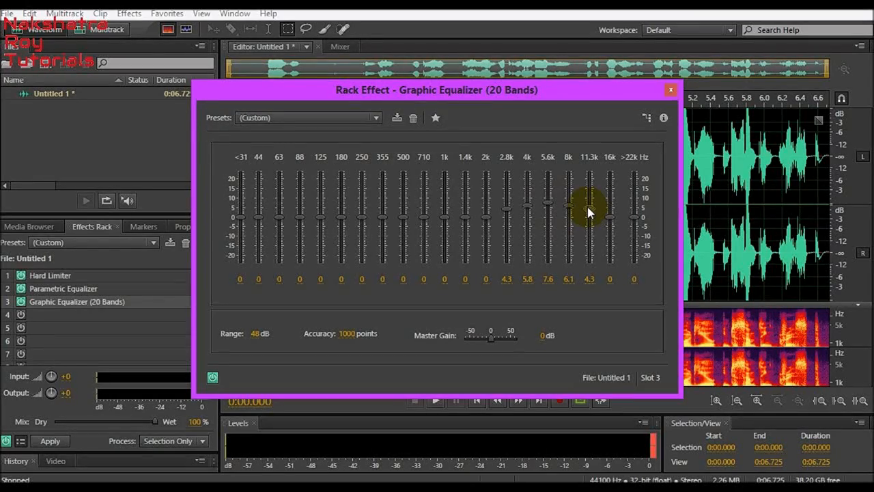
pyautogui.moveTo(589, 204); pyautogui.dragTo(611, 217)
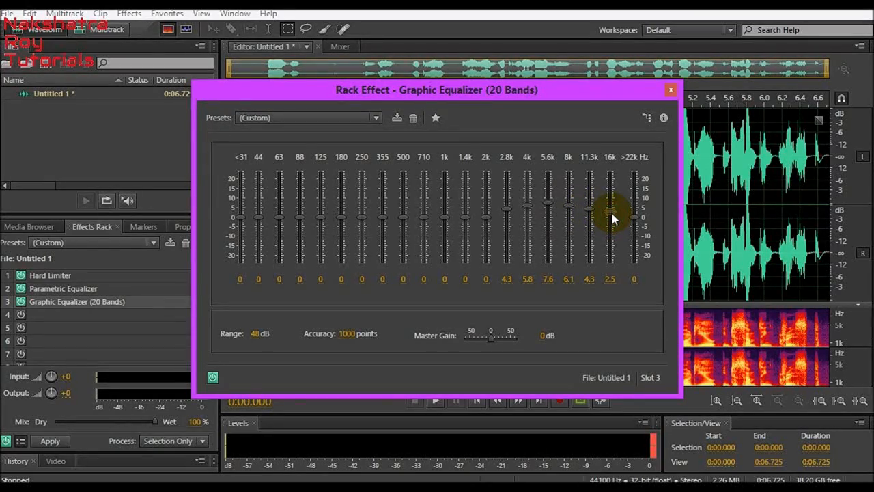
pyautogui.moveTo(610, 208); pyautogui.dragTo(609, 213)
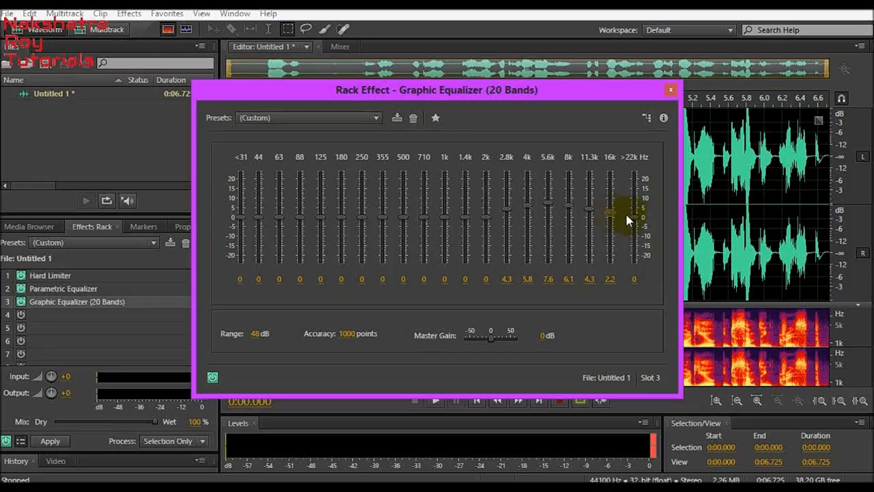
pyautogui.moveTo(629, 212); pyautogui.dragTo(634, 218)
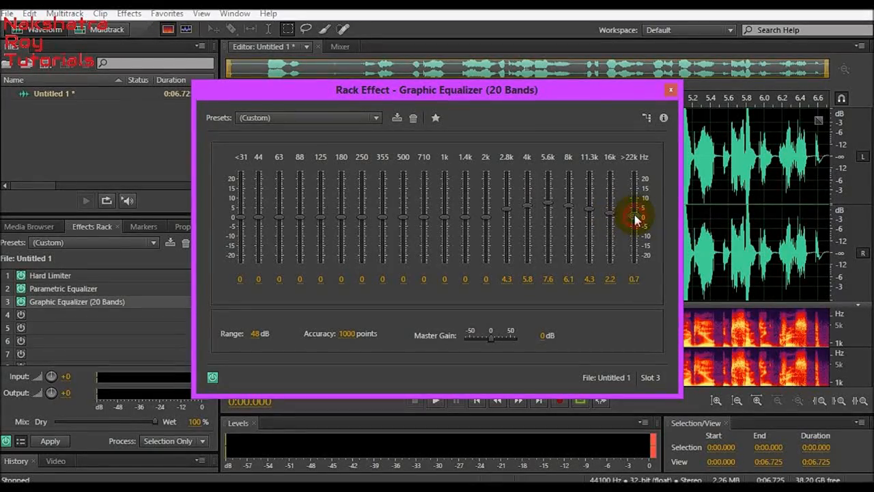
pyautogui.moveTo(636, 215); pyautogui.dragTo(636, 219)
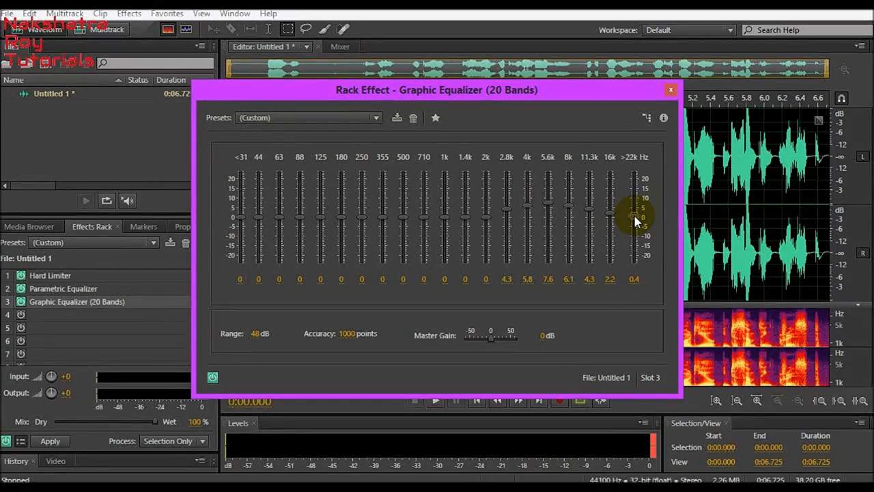
pyautogui.moveTo(444, 236)
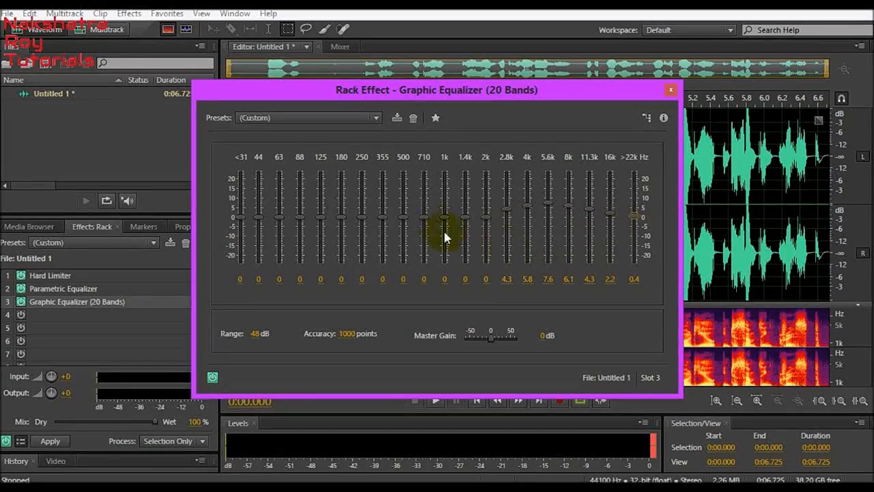
pyautogui.moveTo(635, 224)
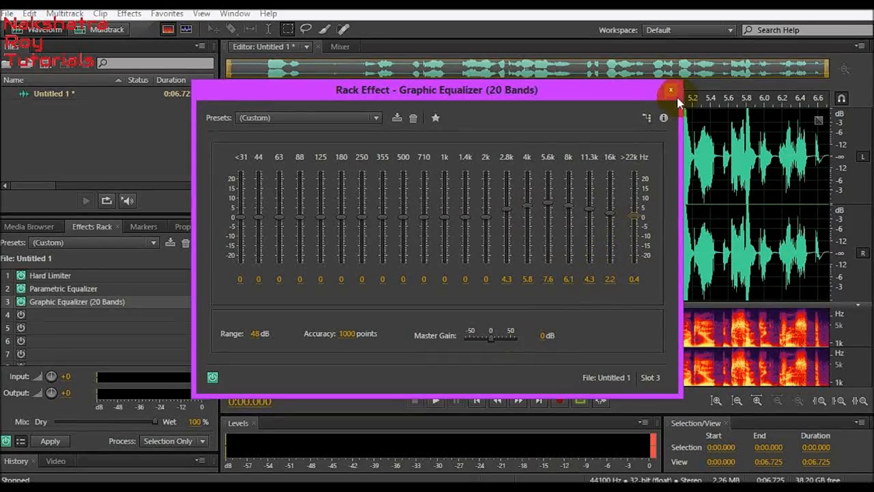
# Step: Close the graphic equalizer settings and play the processed clip from its start
pyautogui.click(672, 90)
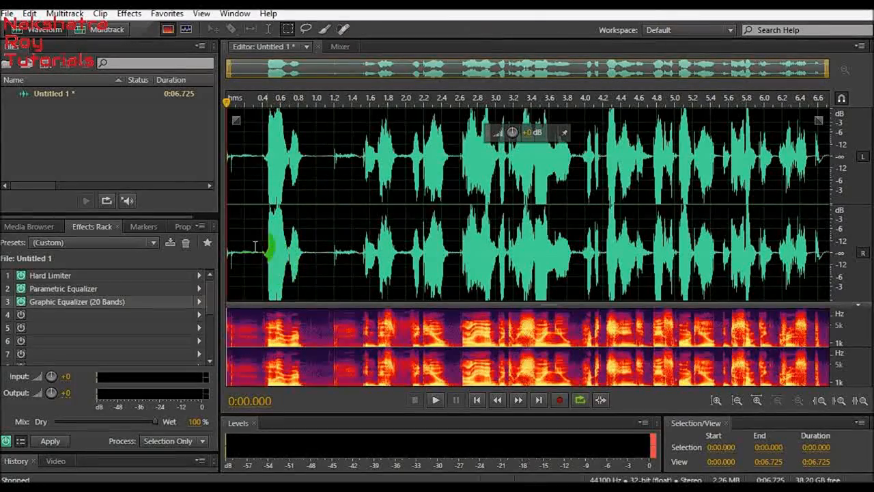
pyautogui.click(435, 399)
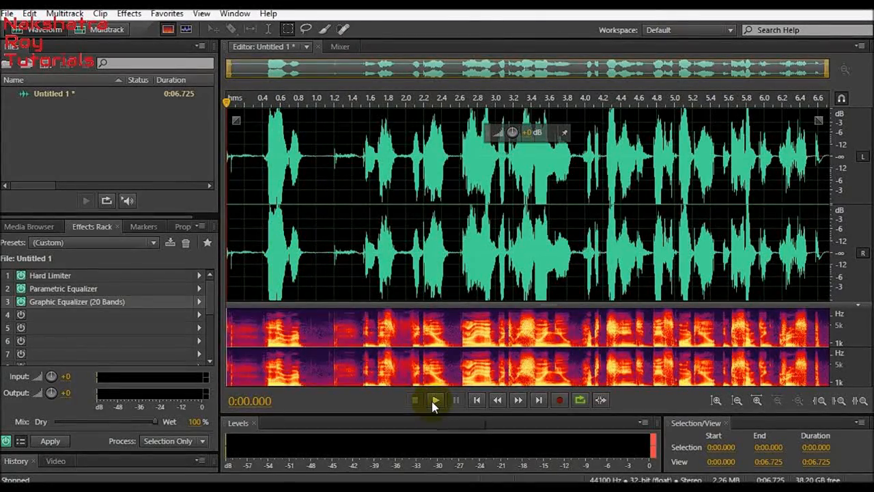
pyautogui.click(436, 400)
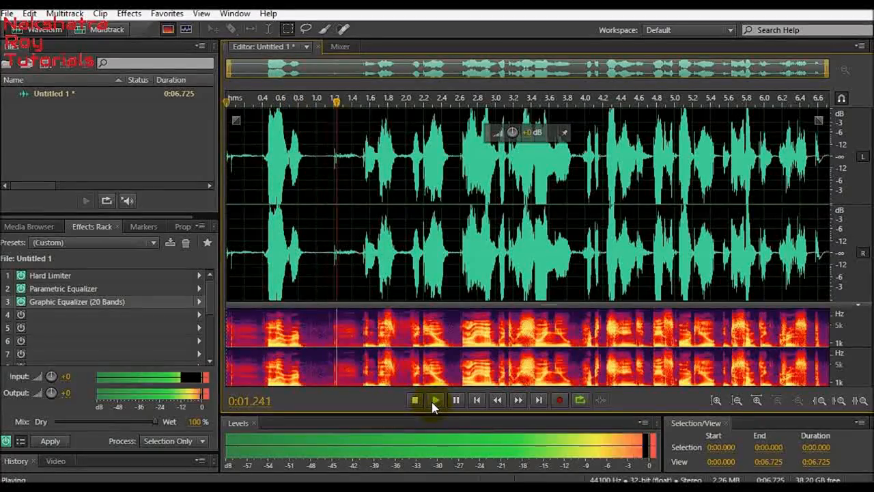